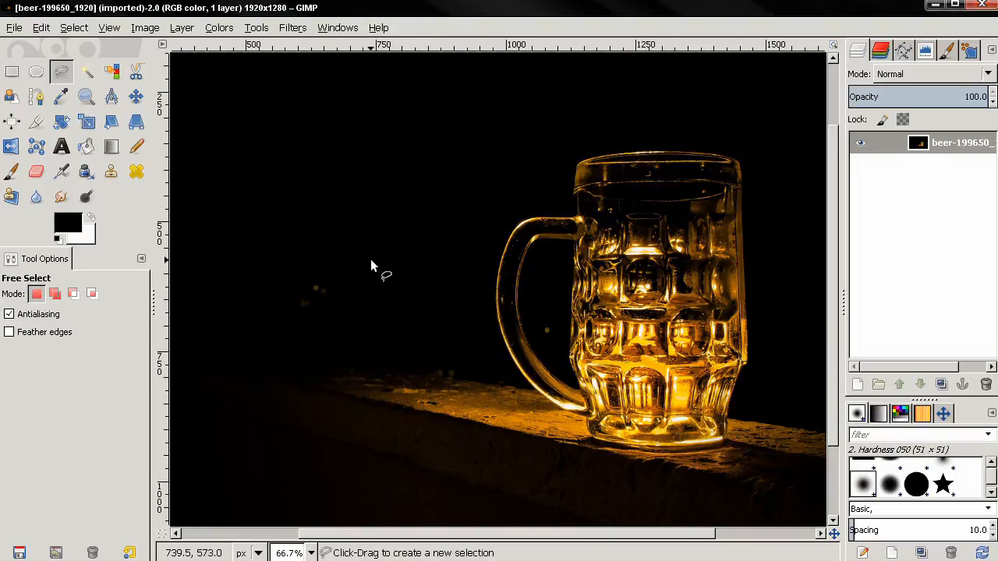
- Try the Ellipse and Rectangle Select tools, then settle on Free Select
click(36, 72)
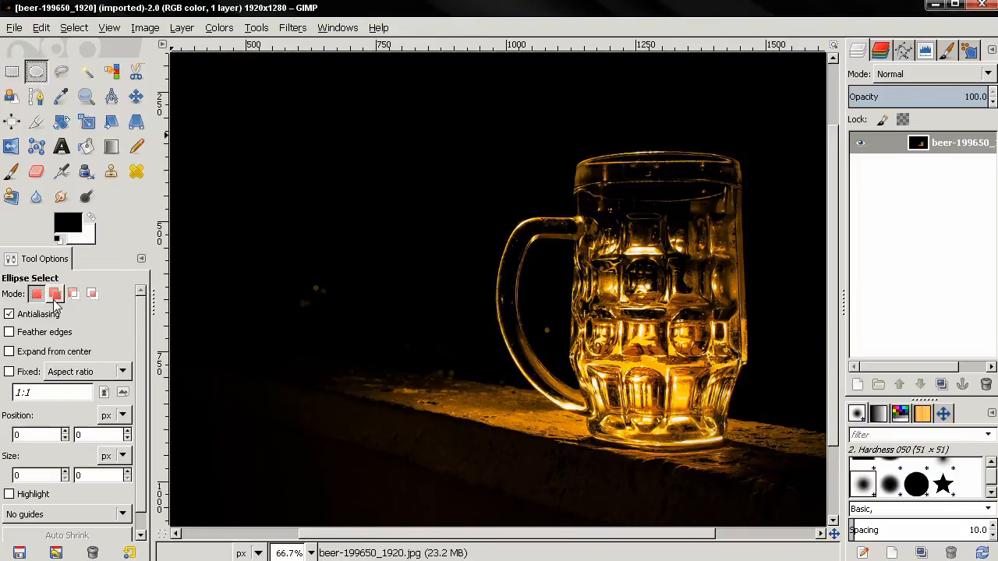
click(12, 72)
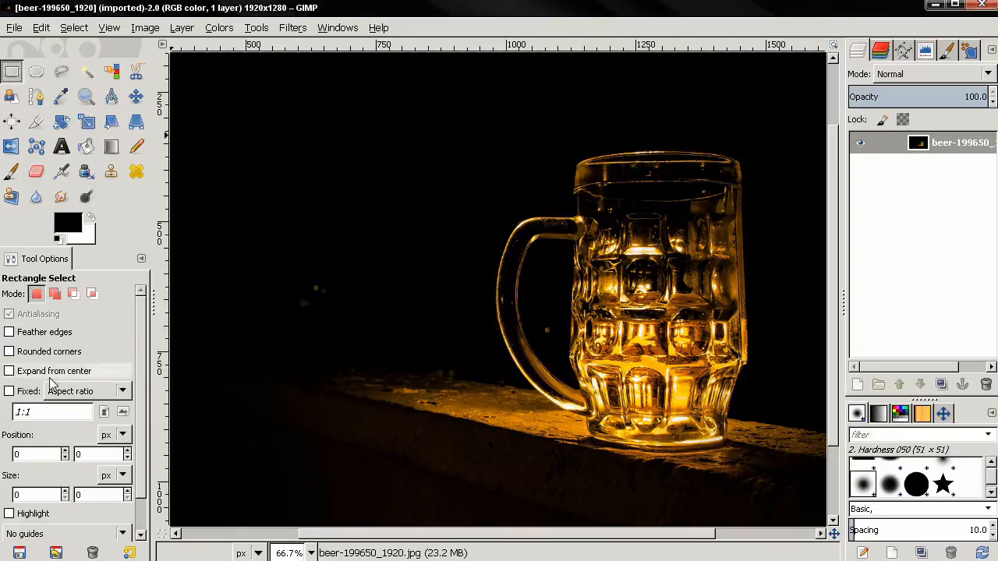
click(61, 71)
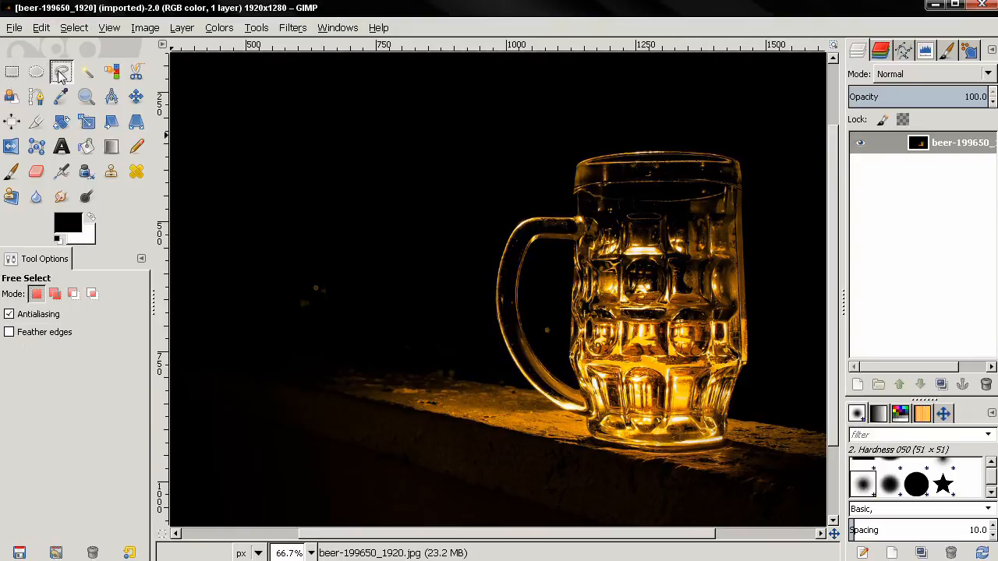
click(61, 72)
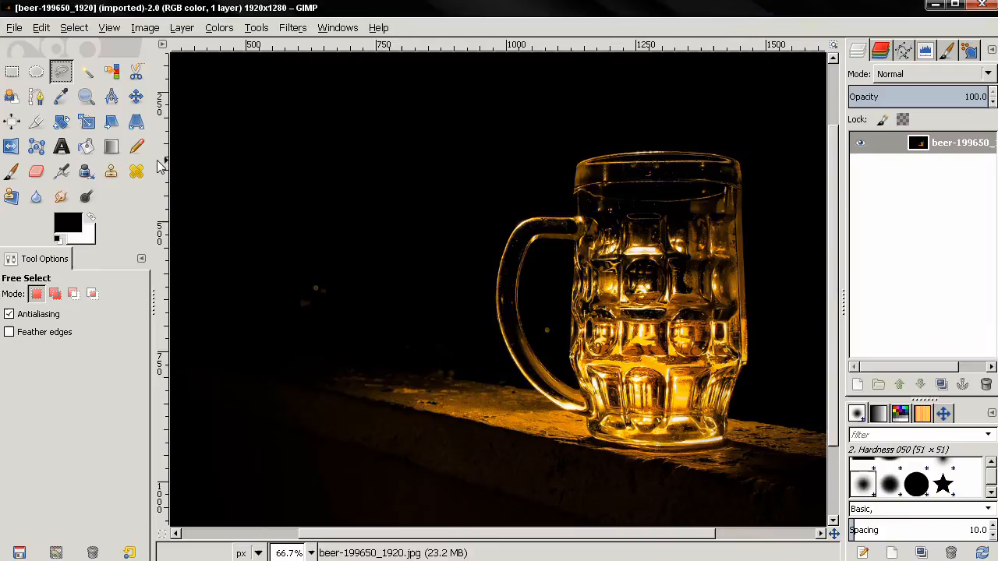
mouse_move(304, 217)
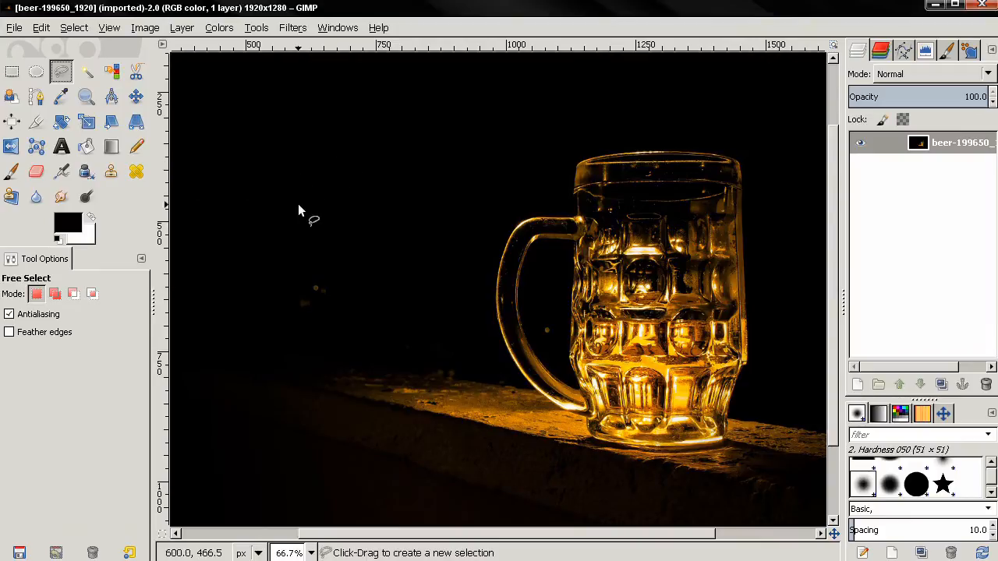
mouse_move(244, 186)
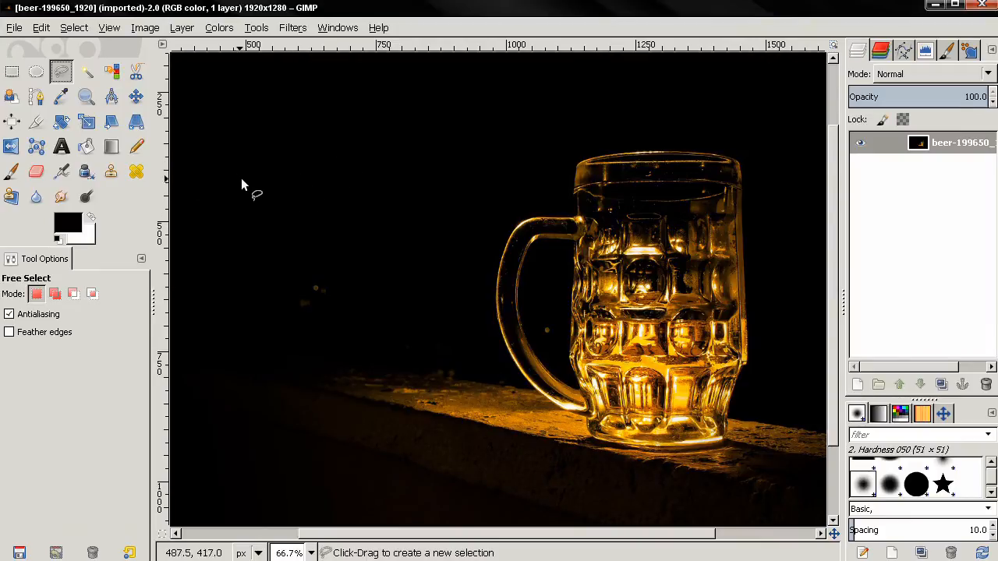
mouse_move(312, 166)
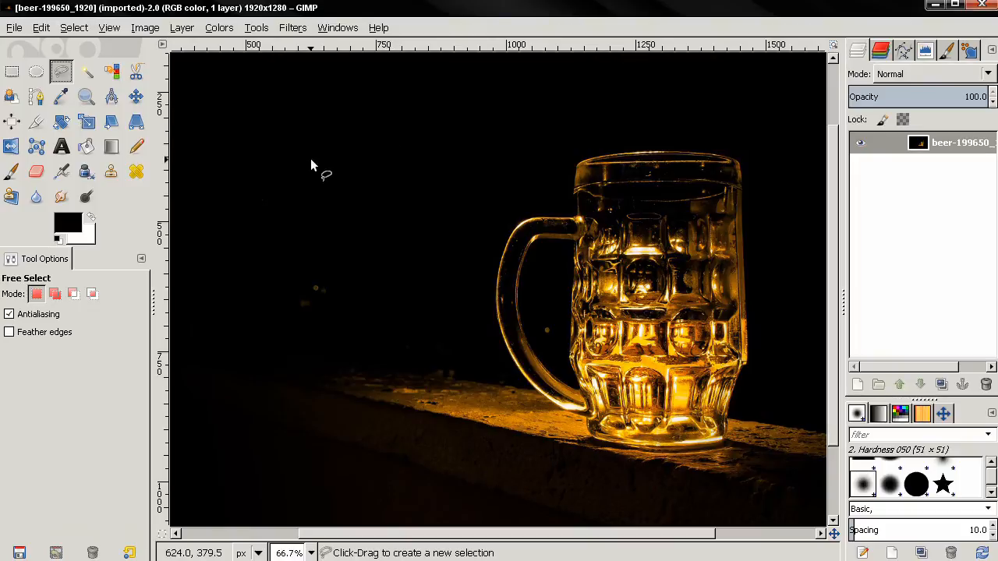
mouse_move(371, 200)
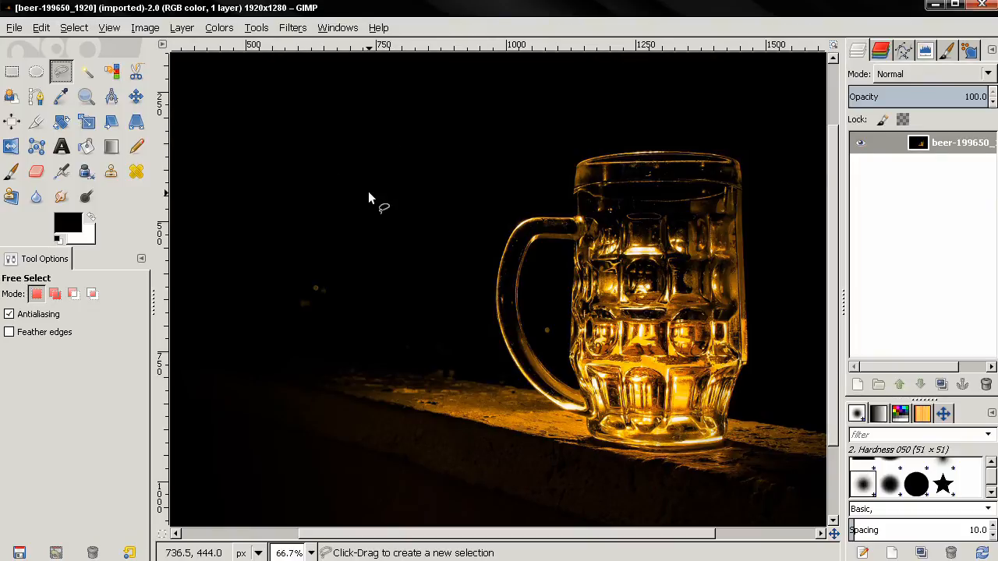
mouse_move(237, 115)
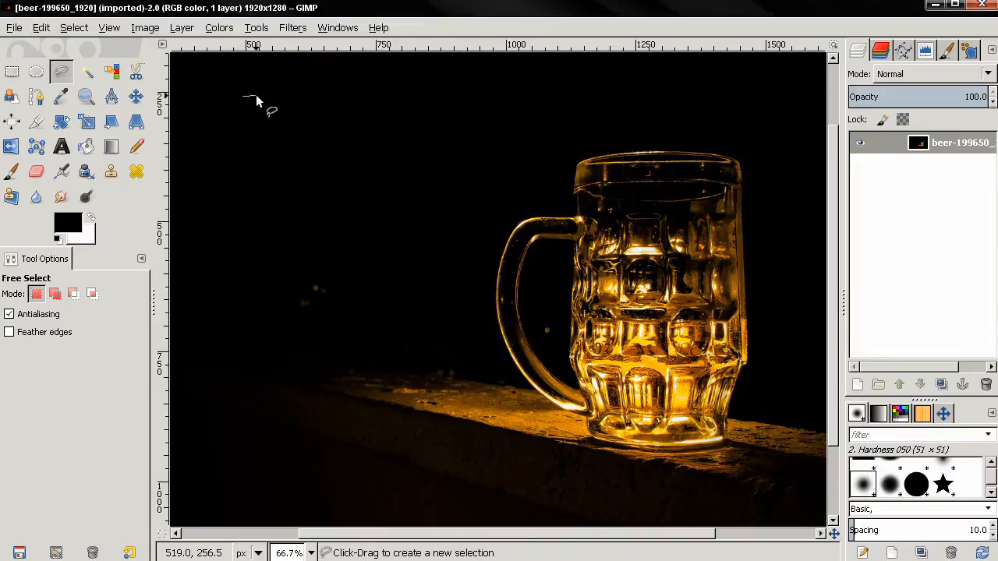
- Trace and close a freehand selection around a dark area above and left of the mug
drag(253, 102, 545, 78)
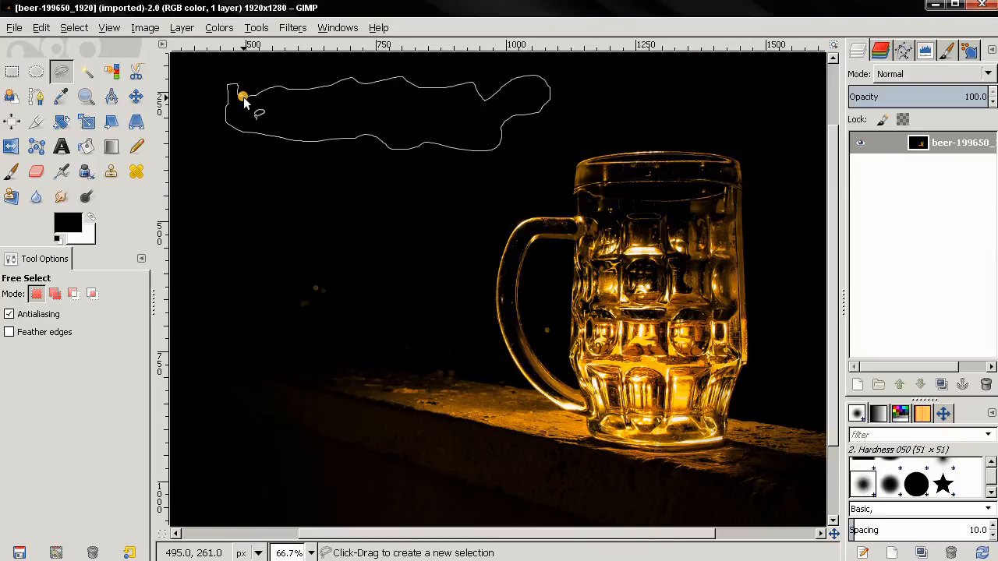
click(244, 97)
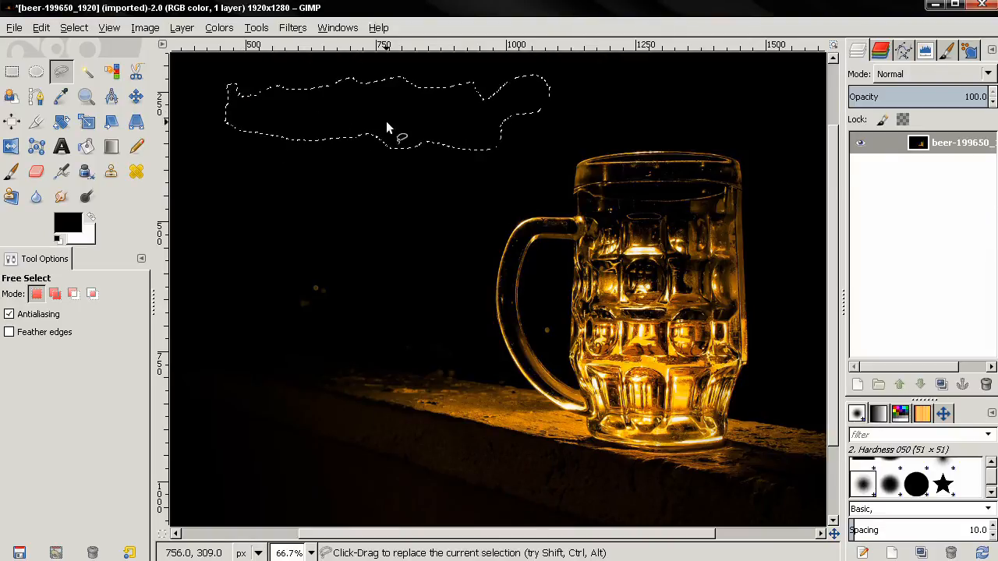
mouse_move(397, 125)
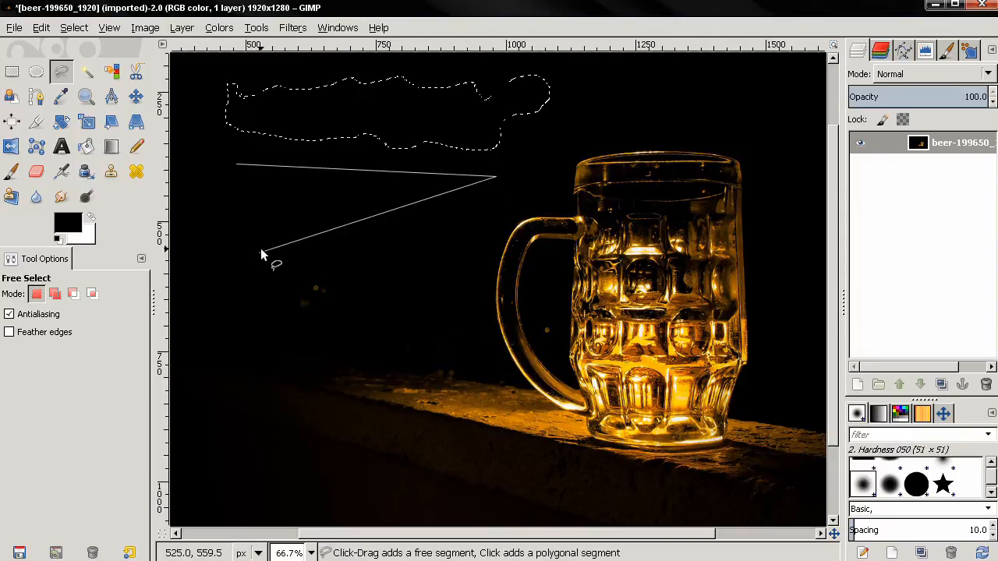
- Place corner points and close them into a triangular polygon selection left of the mug
click(237, 165)
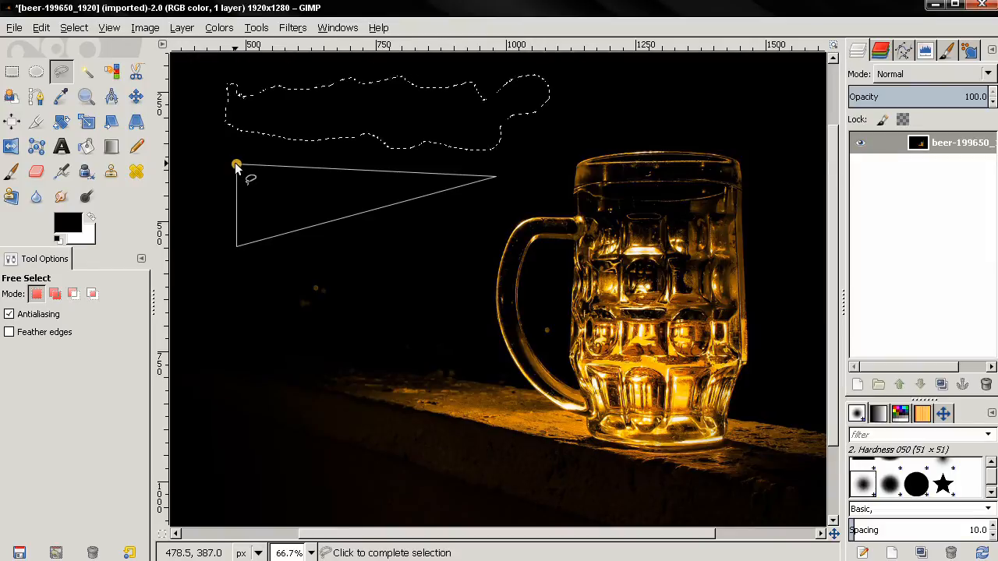
click(237, 165)
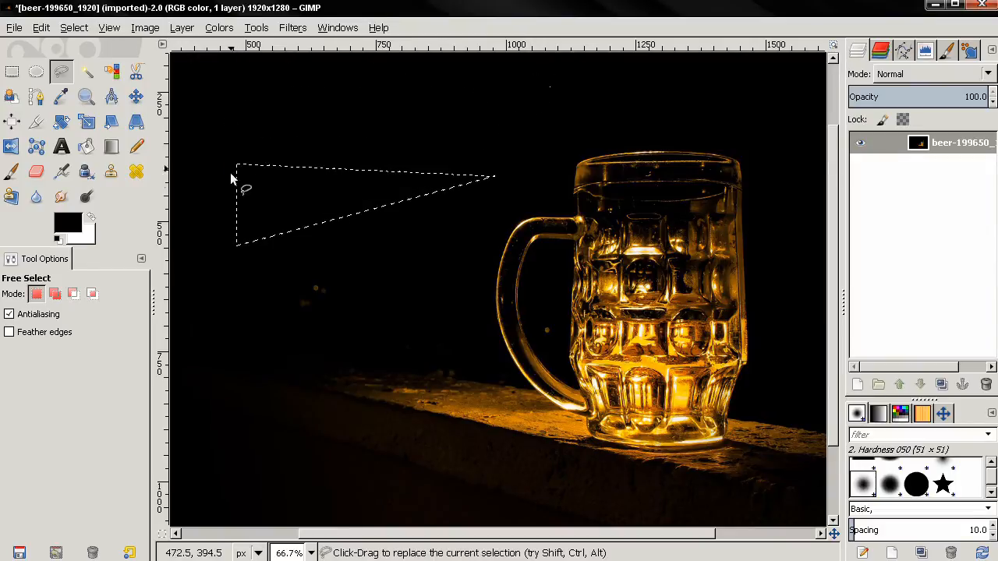
mouse_move(293, 206)
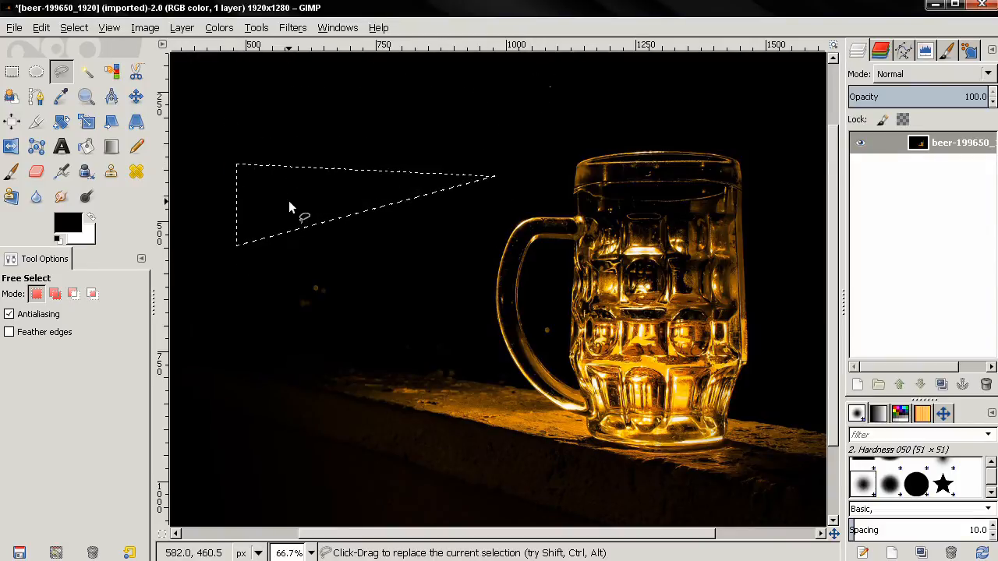
mouse_move(387, 225)
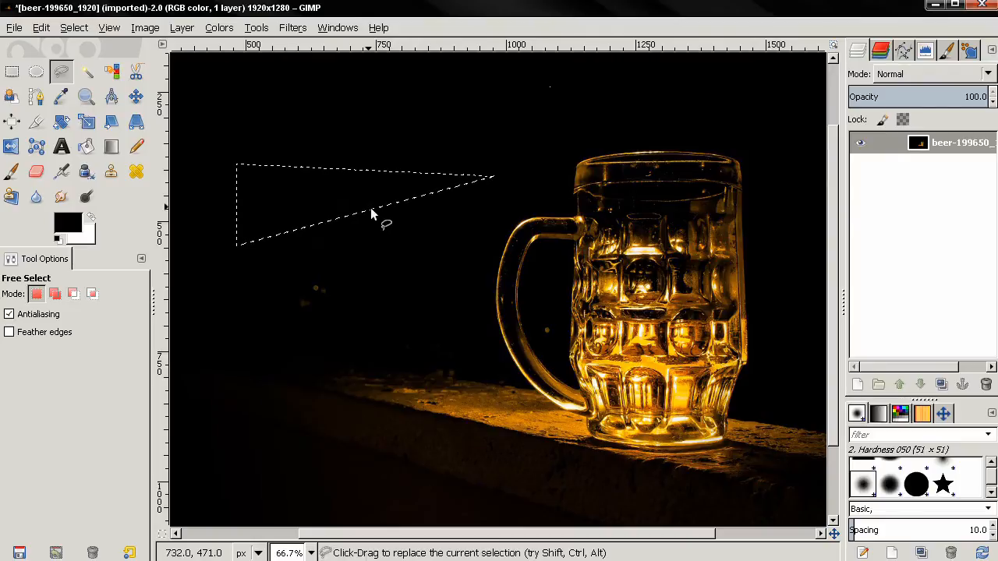
mouse_move(246, 133)
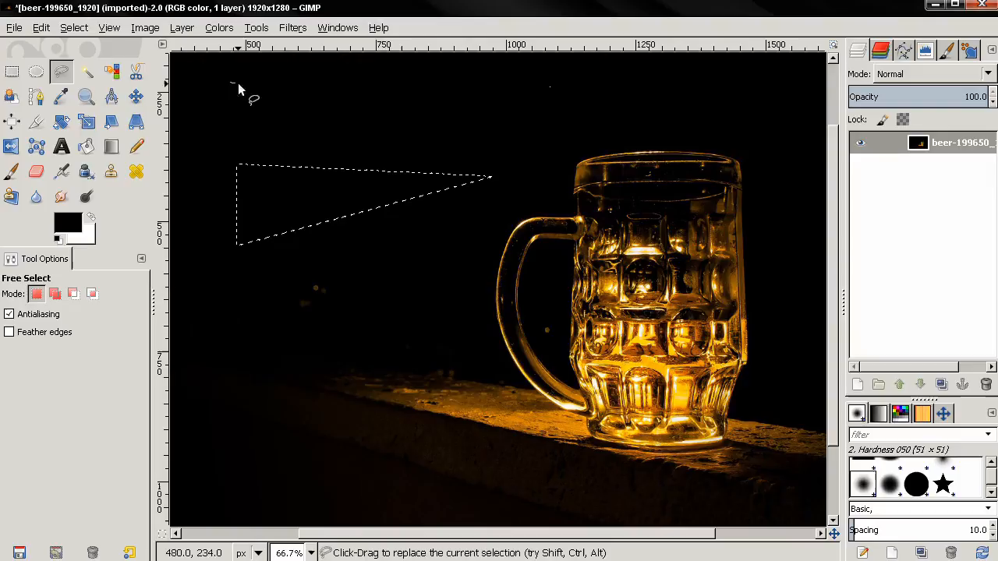
- Make a selection with a wavy freehand top edge and straight sides near the top left
drag(233, 78, 434, 75)
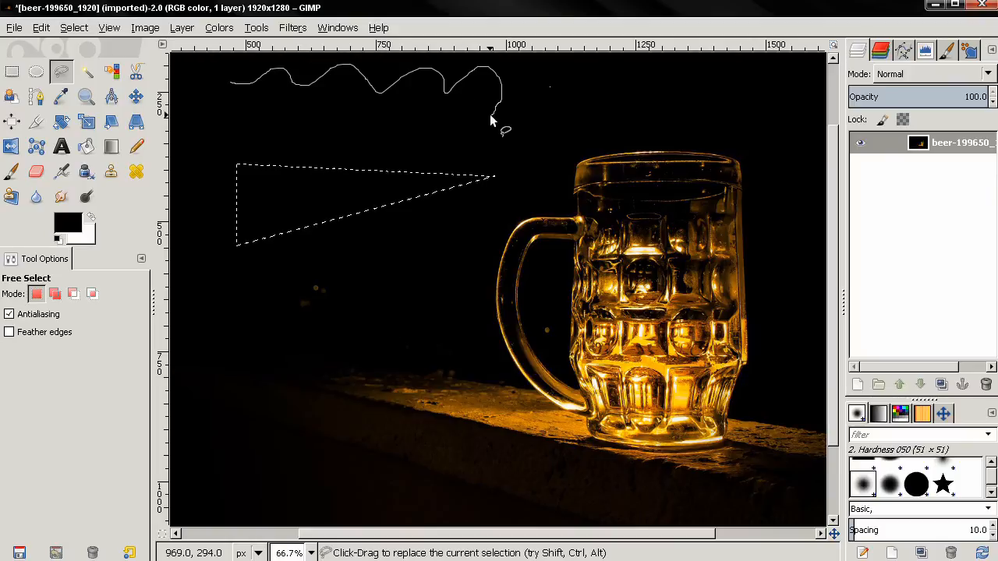
click(361, 132)
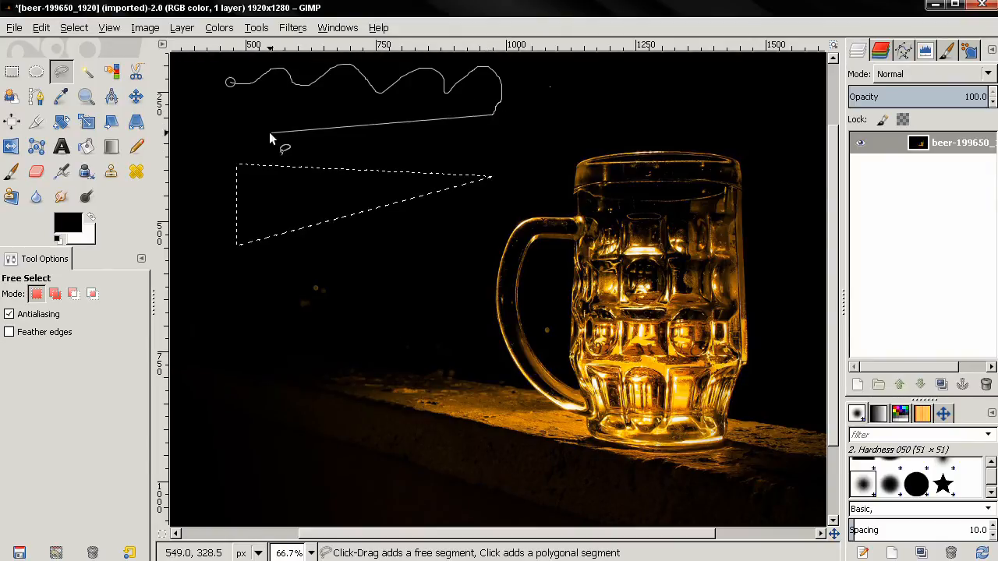
click(234, 138)
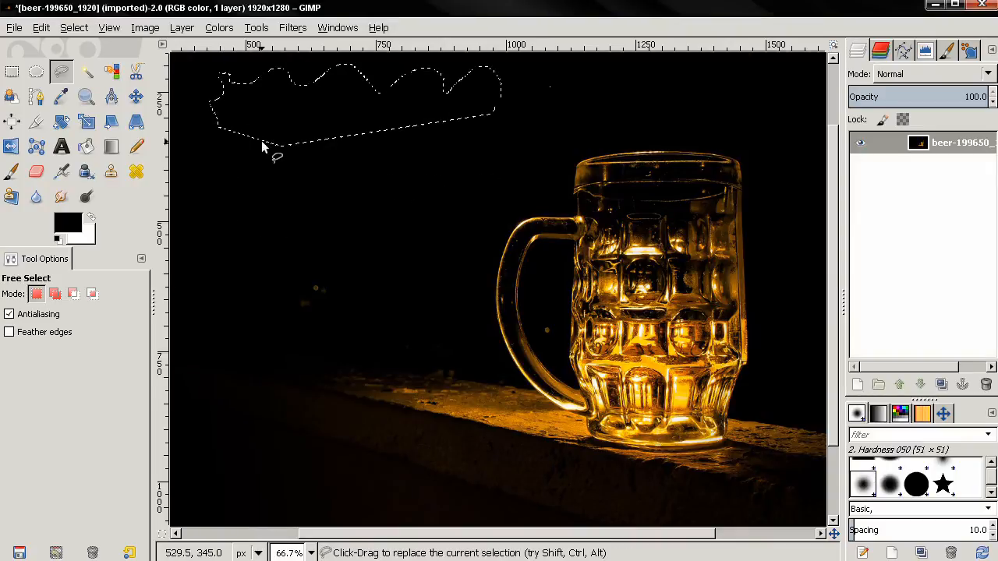
mouse_move(341, 162)
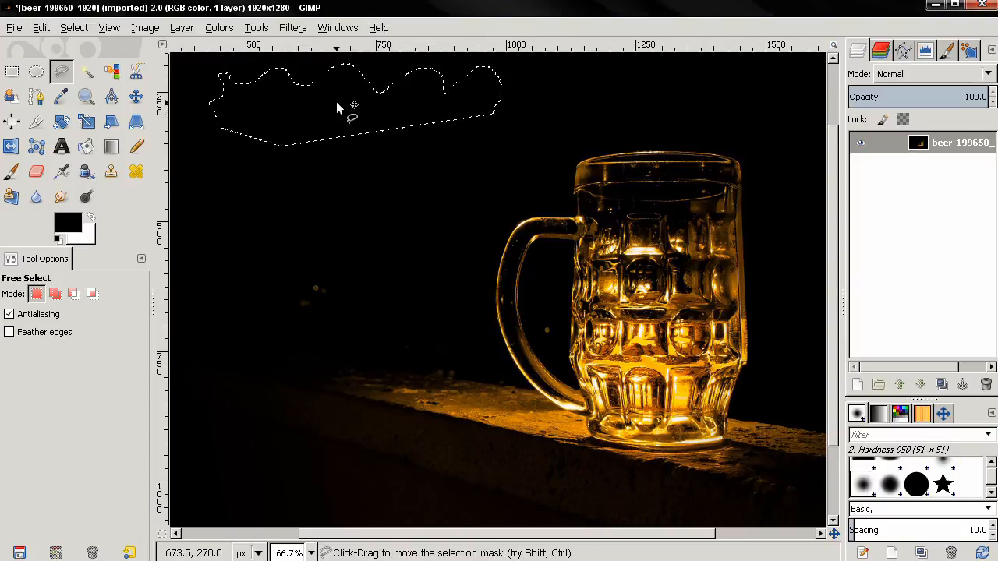
- Drag the wavy-topped selection outline down into the dark area beside the mug
drag(355, 106, 327, 287)
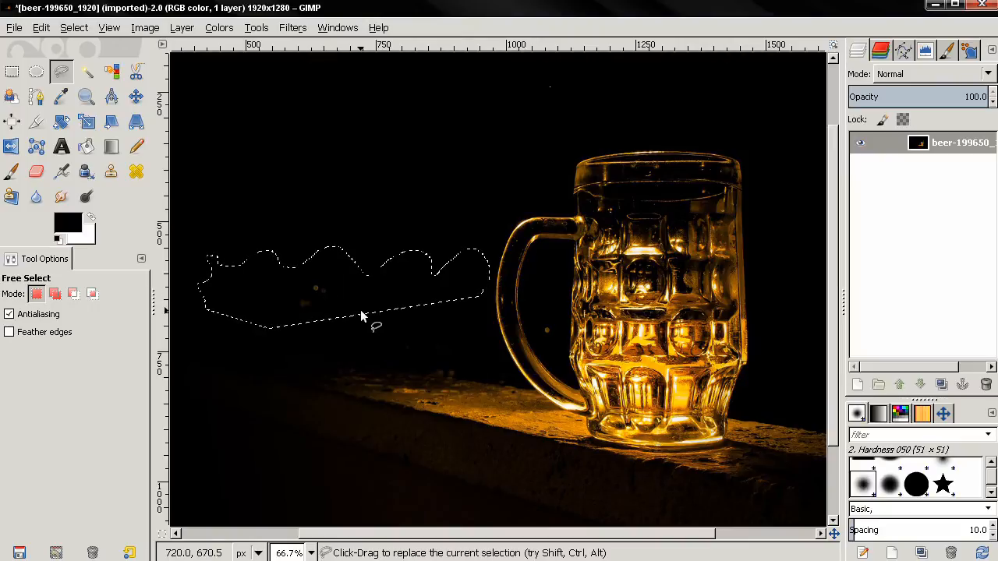
mouse_move(346, 251)
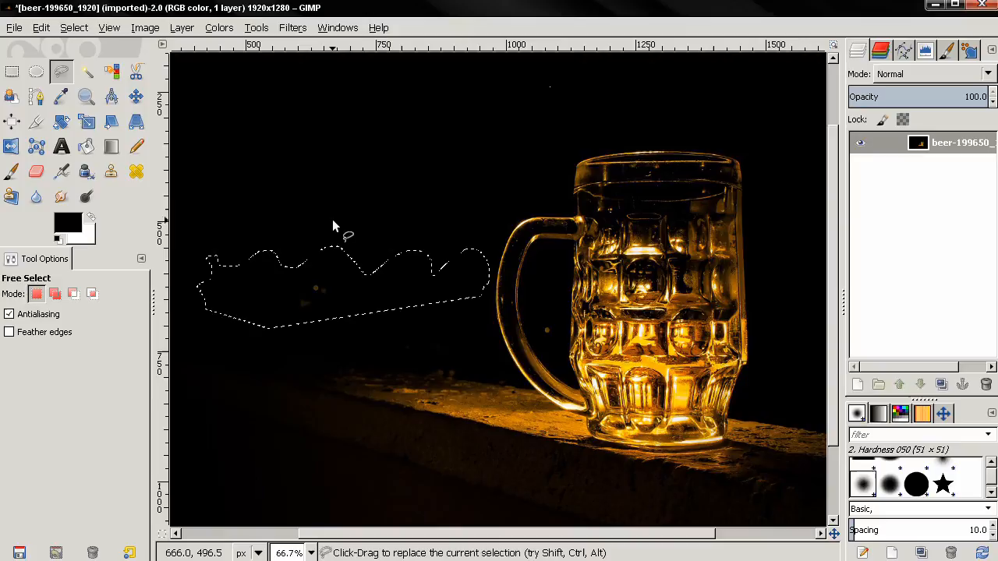
mouse_move(309, 172)
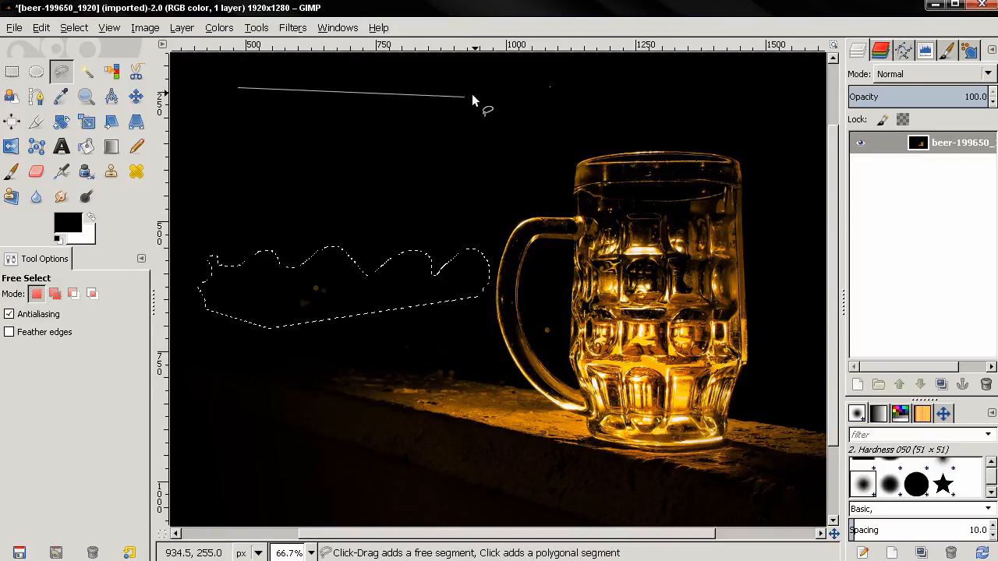
- Place triangle corners near the top left, adjust their positions, and close the selection
click(476, 217)
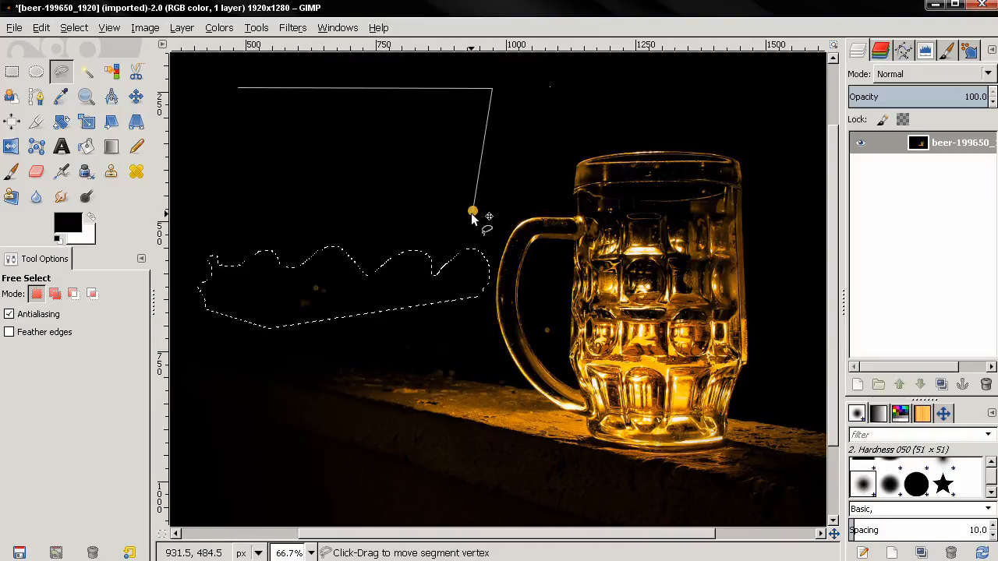
drag(471, 210, 405, 175)
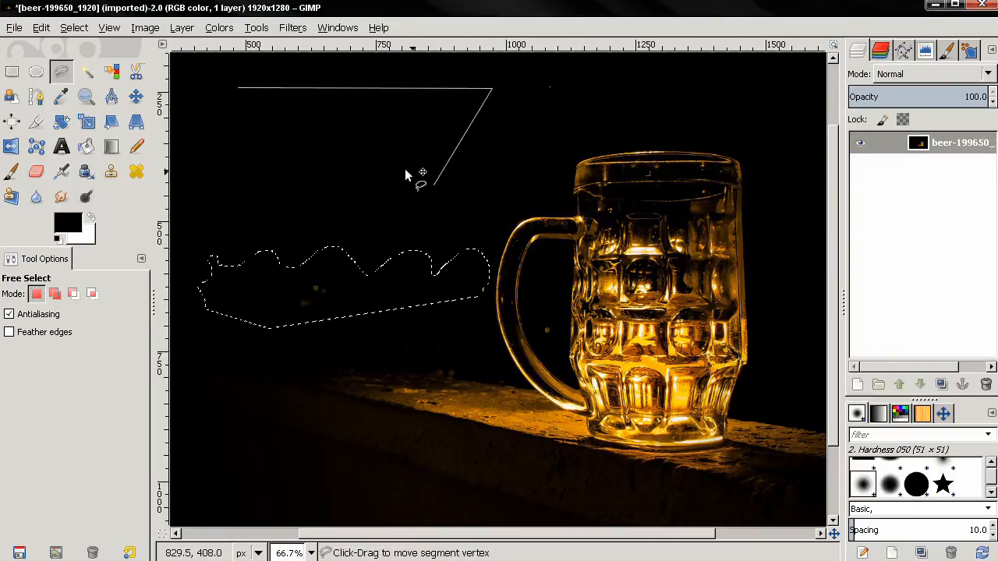
drag(421, 175, 460, 231)
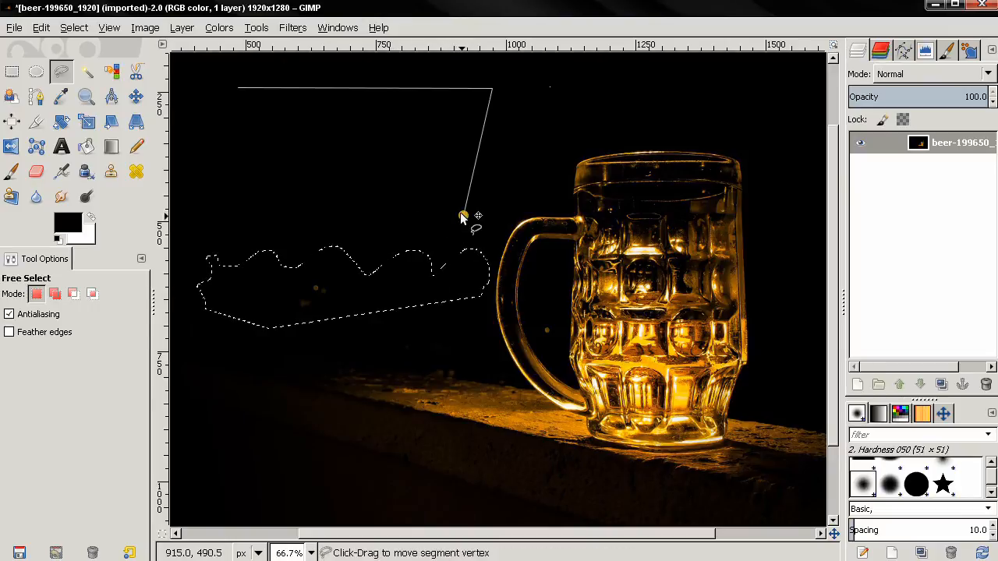
drag(465, 217, 237, 87)
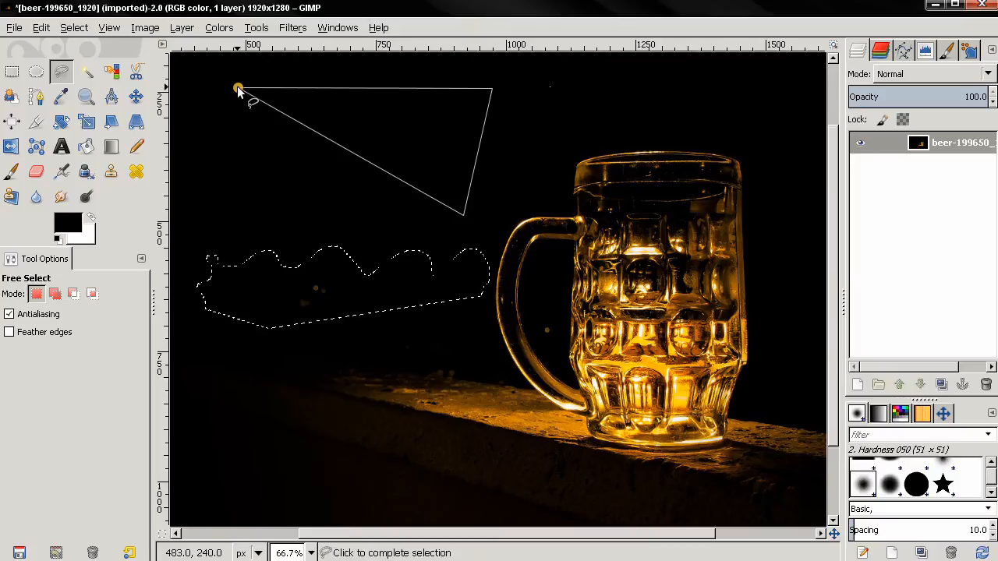
click(466, 224)
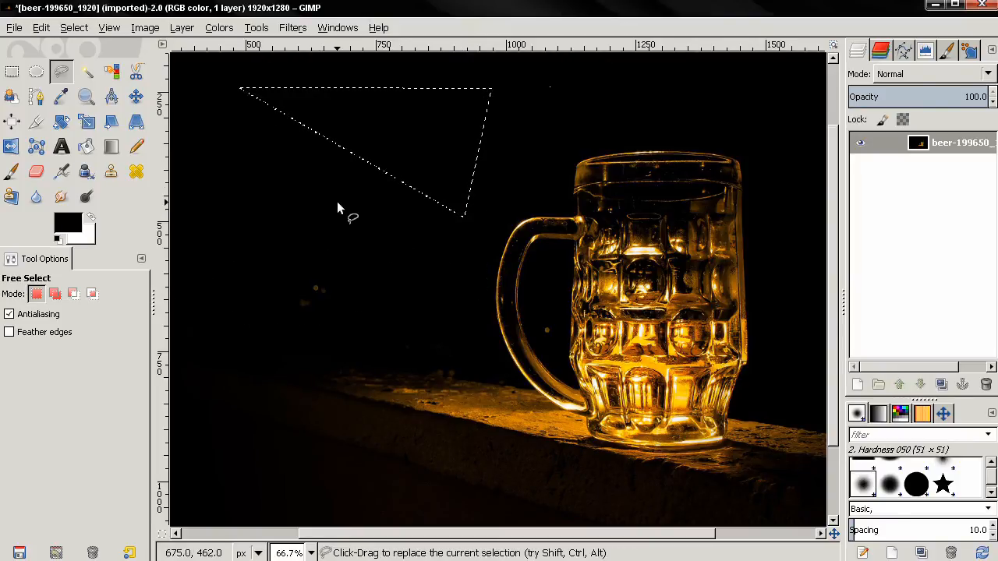
mouse_move(337, 203)
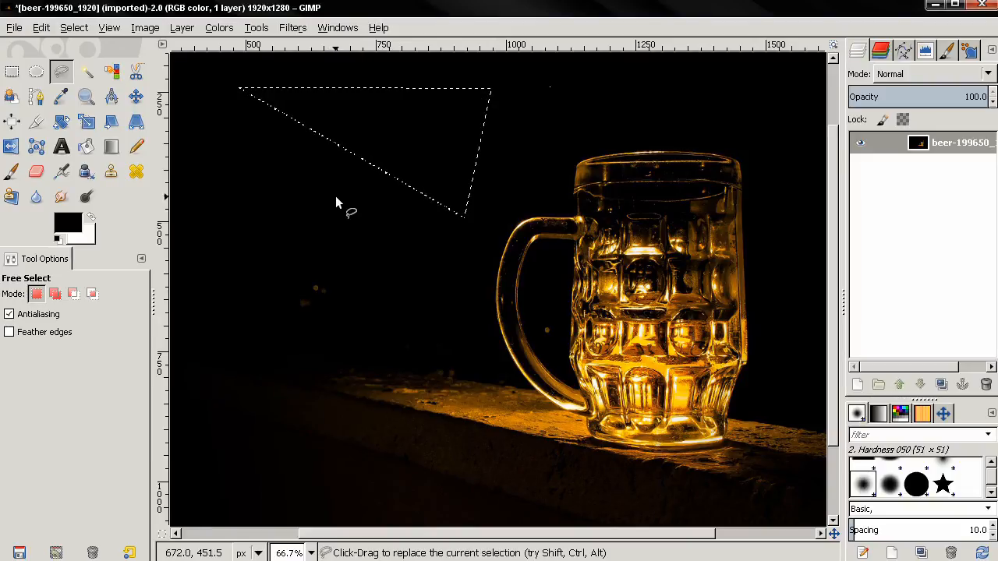
mouse_move(265, 206)
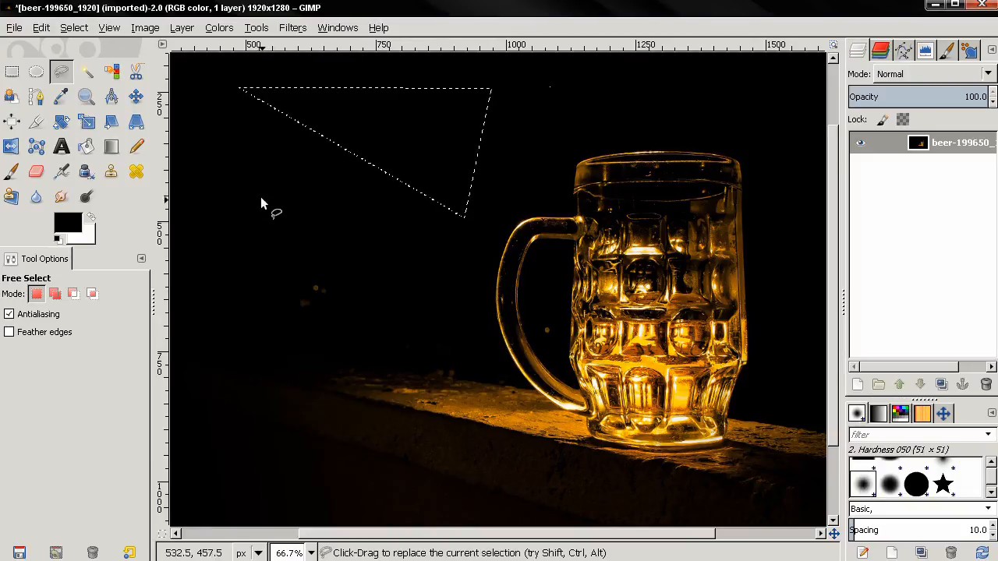
- Lay out a four-sided polygon over the triangle, adjust its corners, and close the selection
click(467, 101)
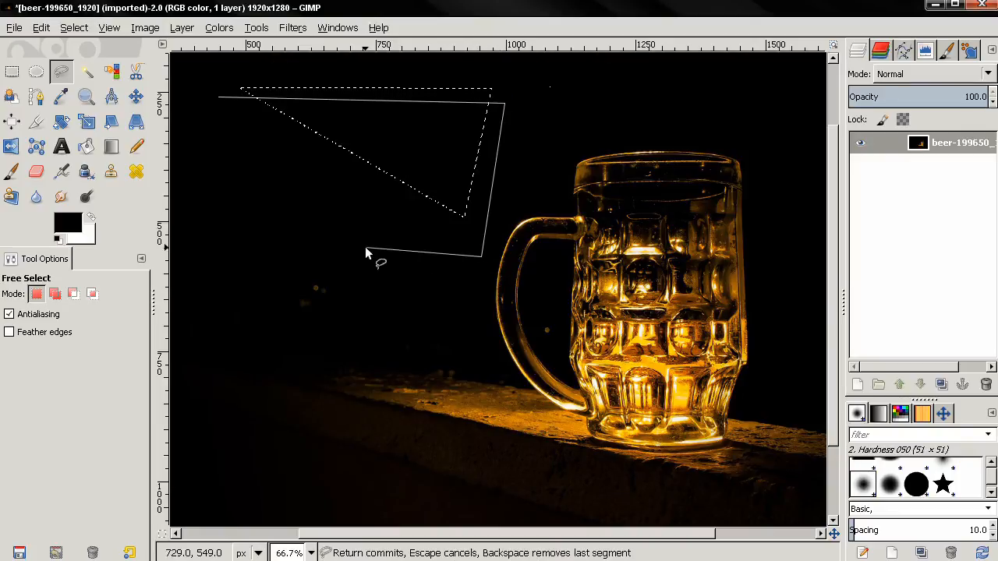
mouse_move(225, 244)
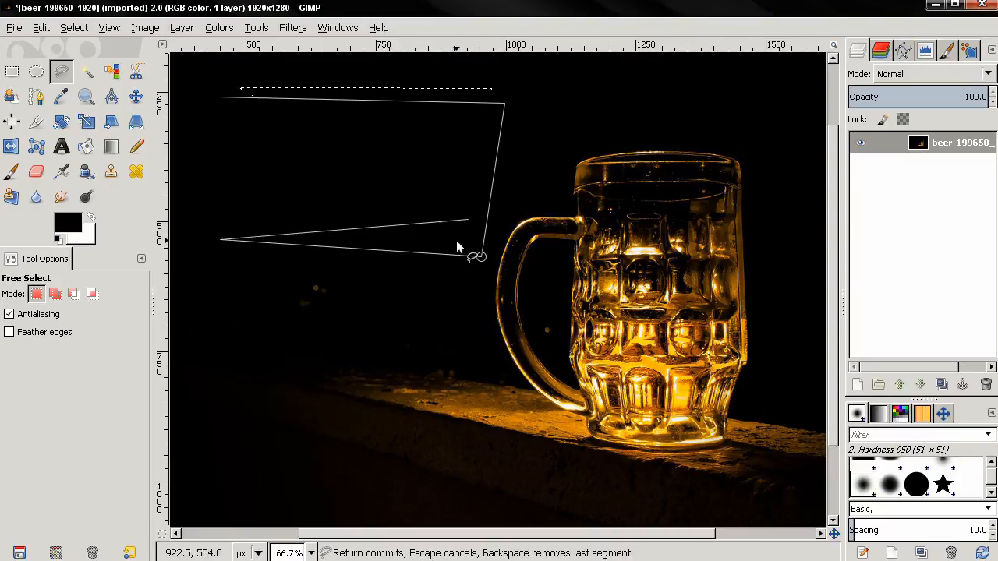
click(481, 257)
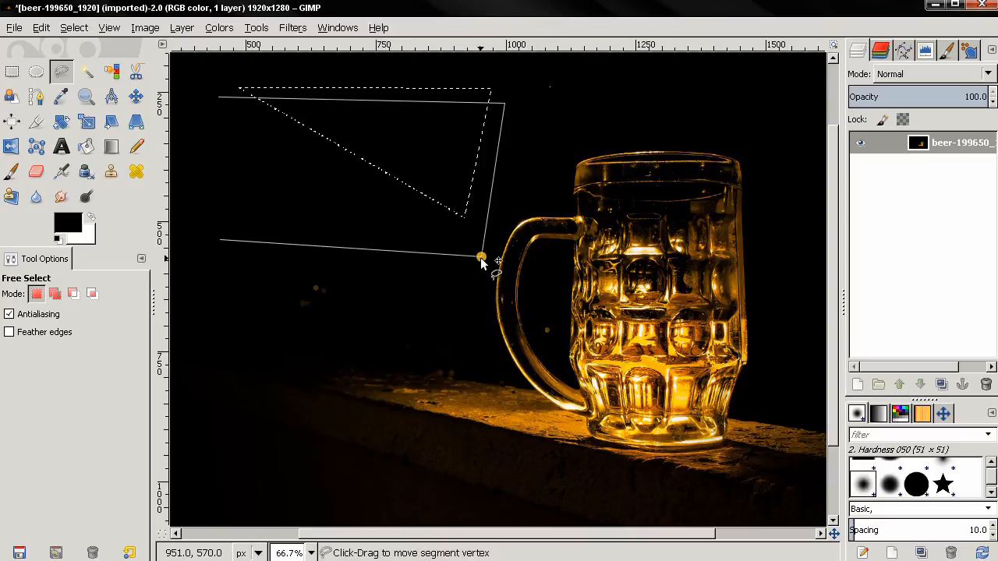
drag(480, 257, 436, 233)
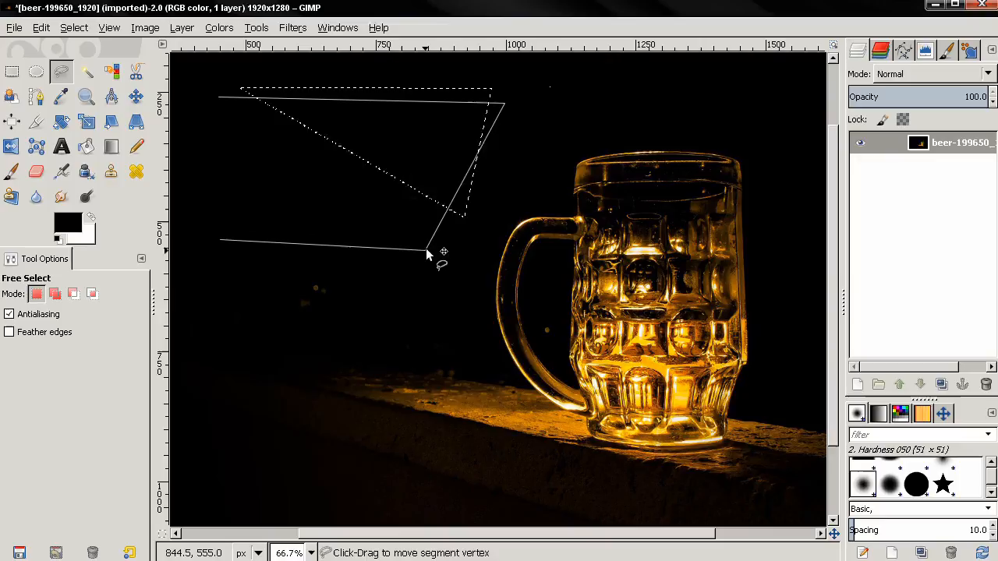
drag(427, 253, 399, 93)
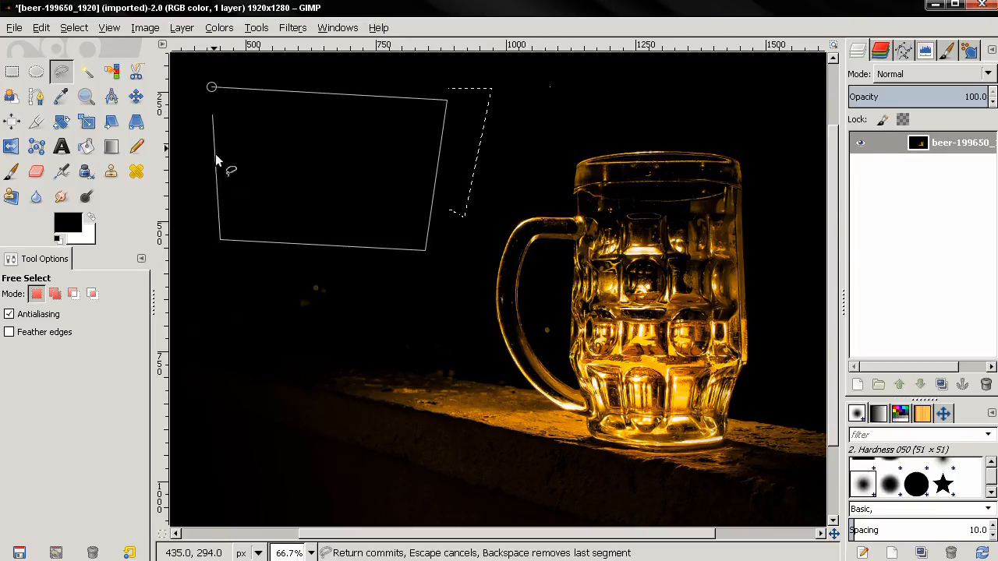
click(221, 240)
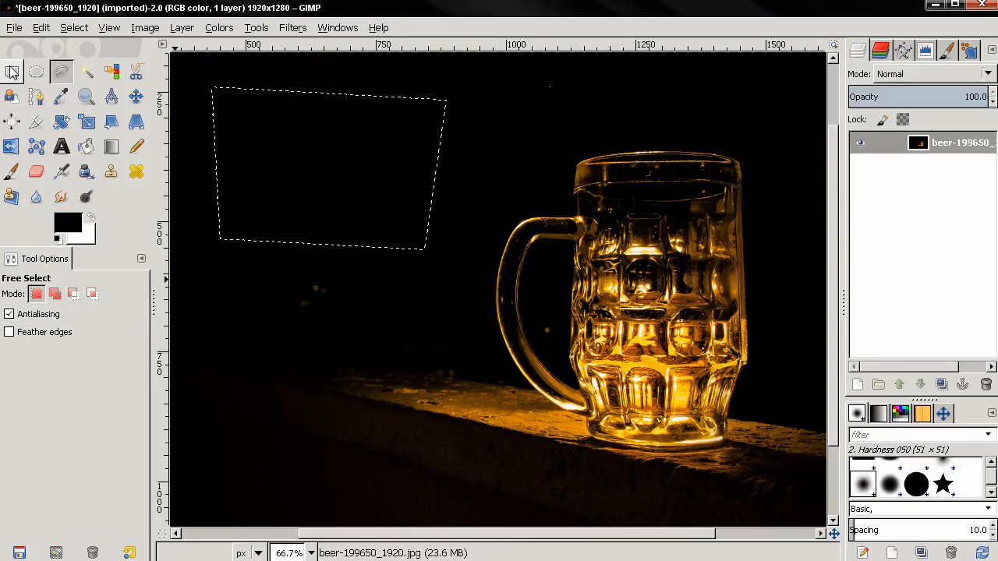
- Select a small rectangle left of the mug with Rectangle Select, then return to Free Select
click(13, 71)
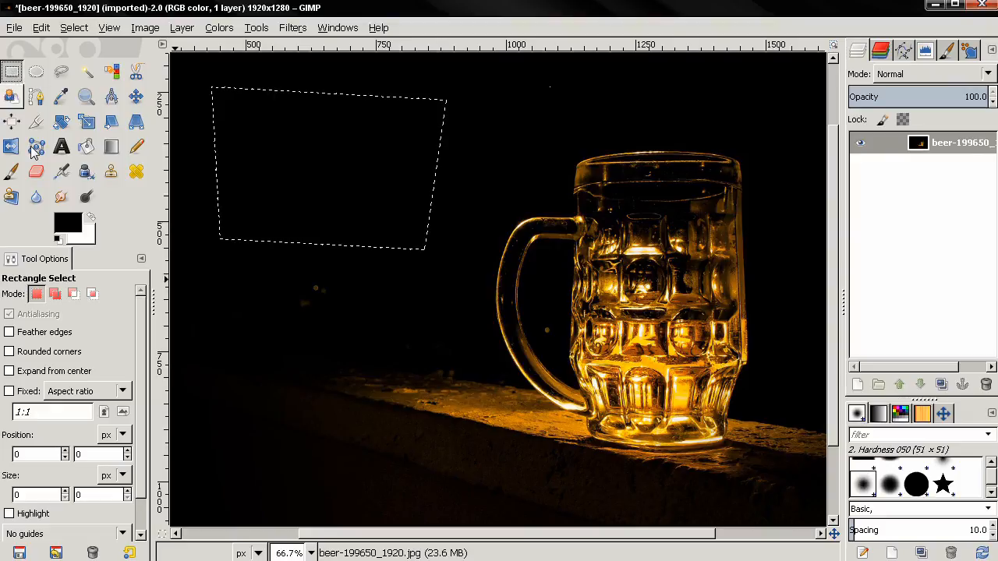
drag(330, 168, 294, 312)
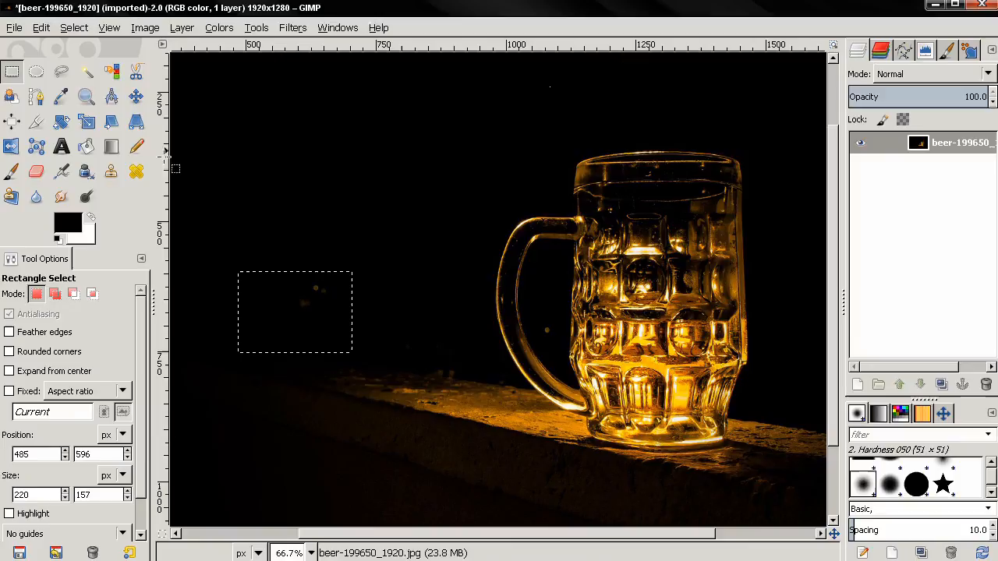
click(61, 71)
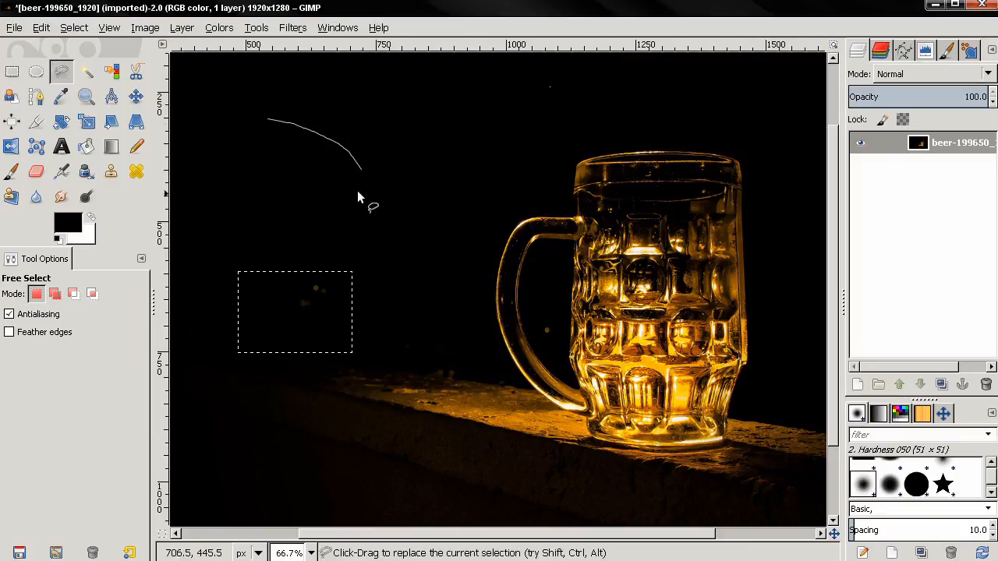
- Outline a teardrop freehand selection, then clear it with Select > None
drag(360, 196, 277, 219)
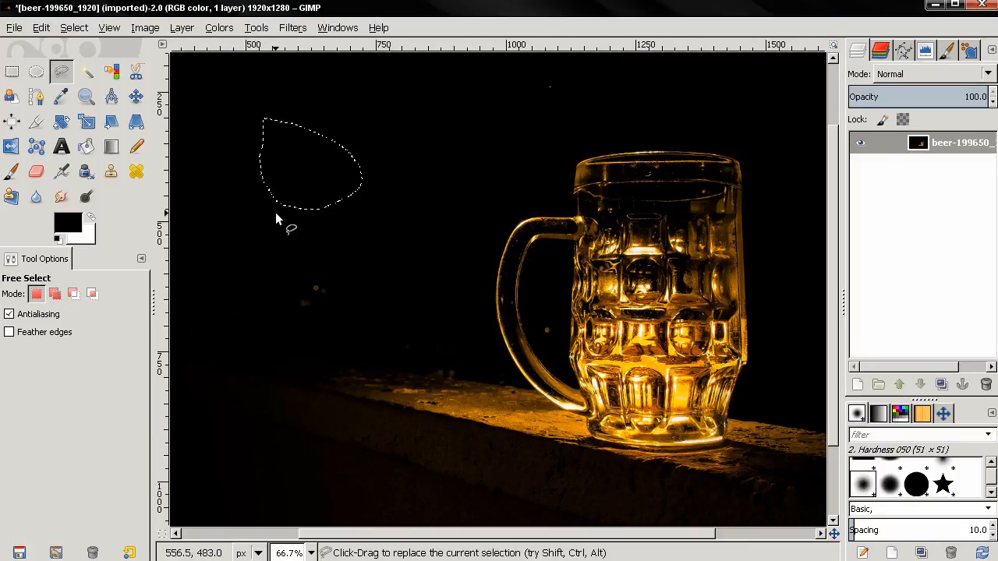
mouse_move(474, 243)
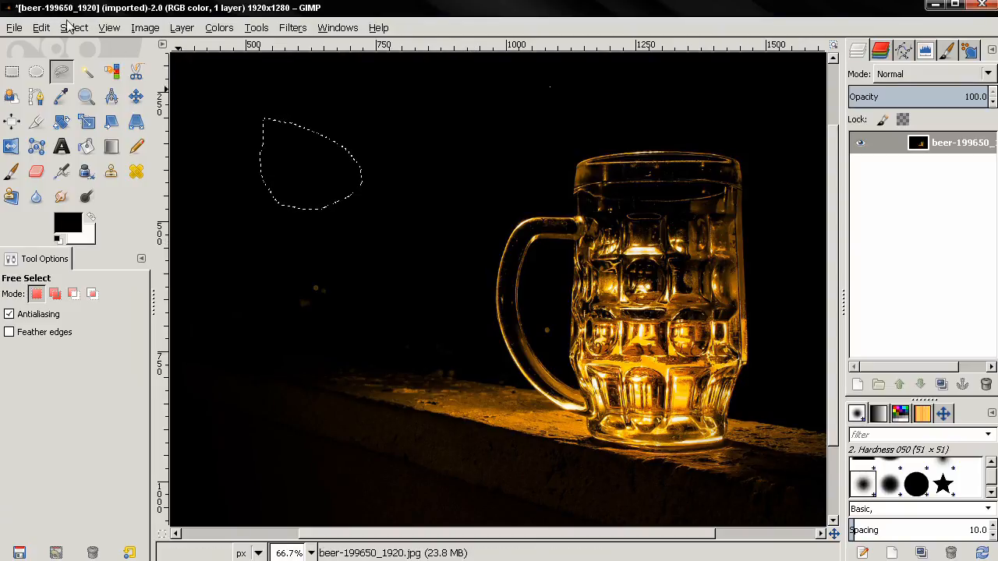
click(75, 28)
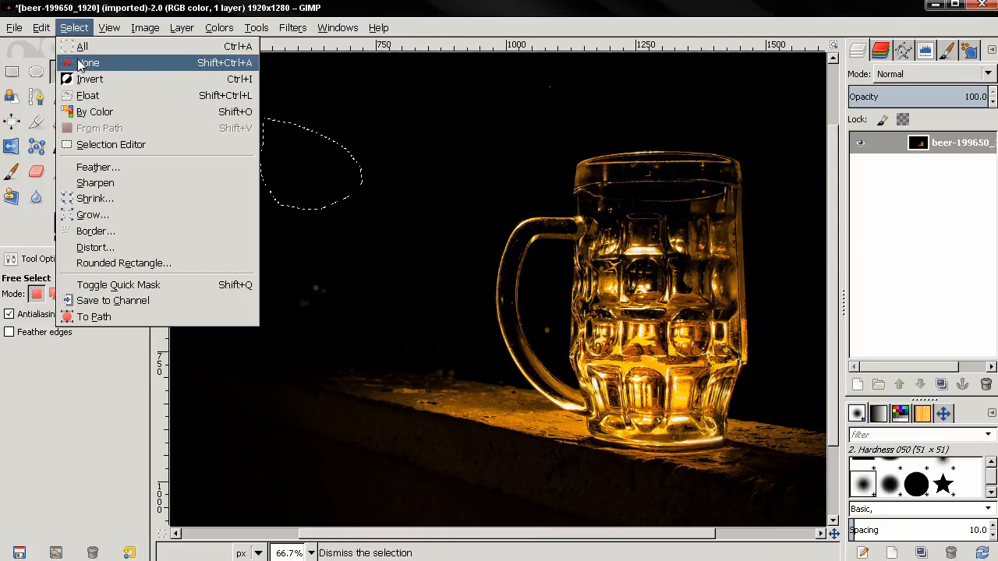
click(87, 63)
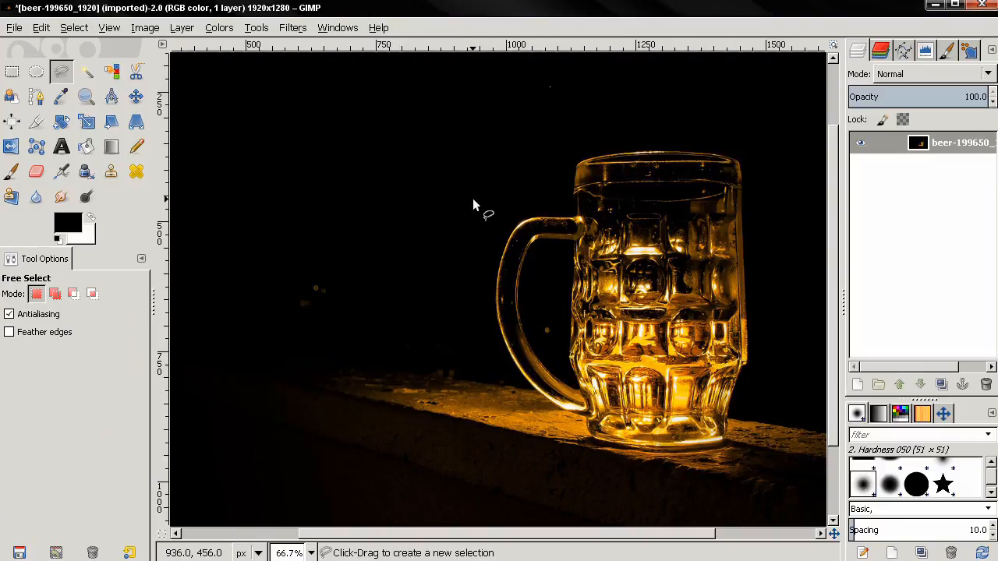
mouse_move(895, 260)
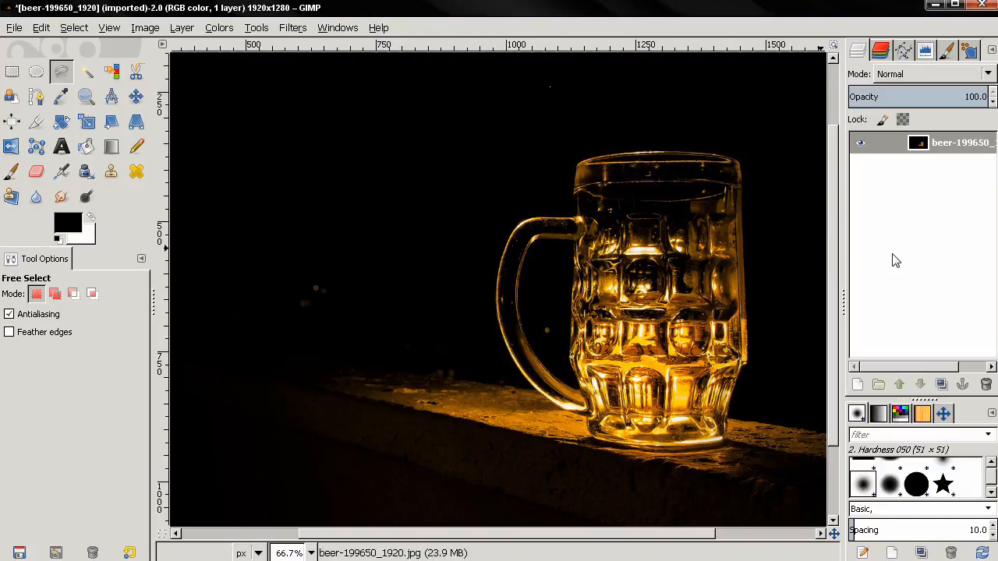